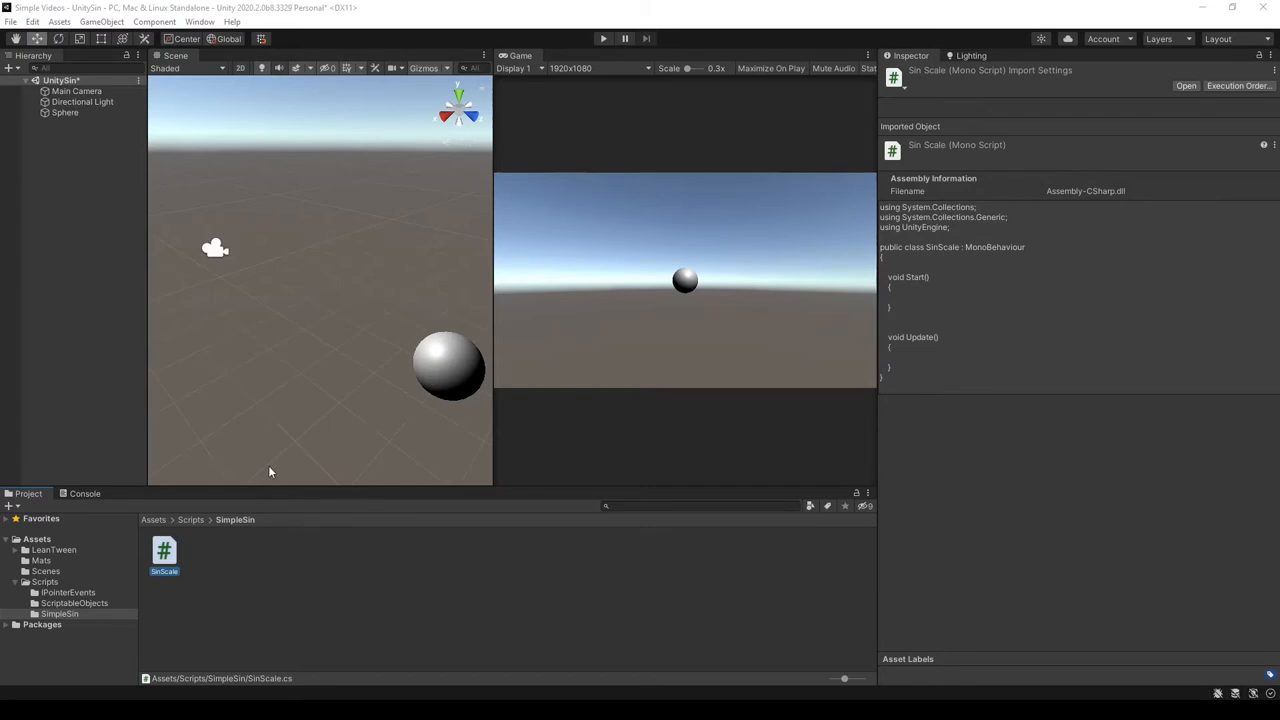
pyautogui.moveTo(480, 376)
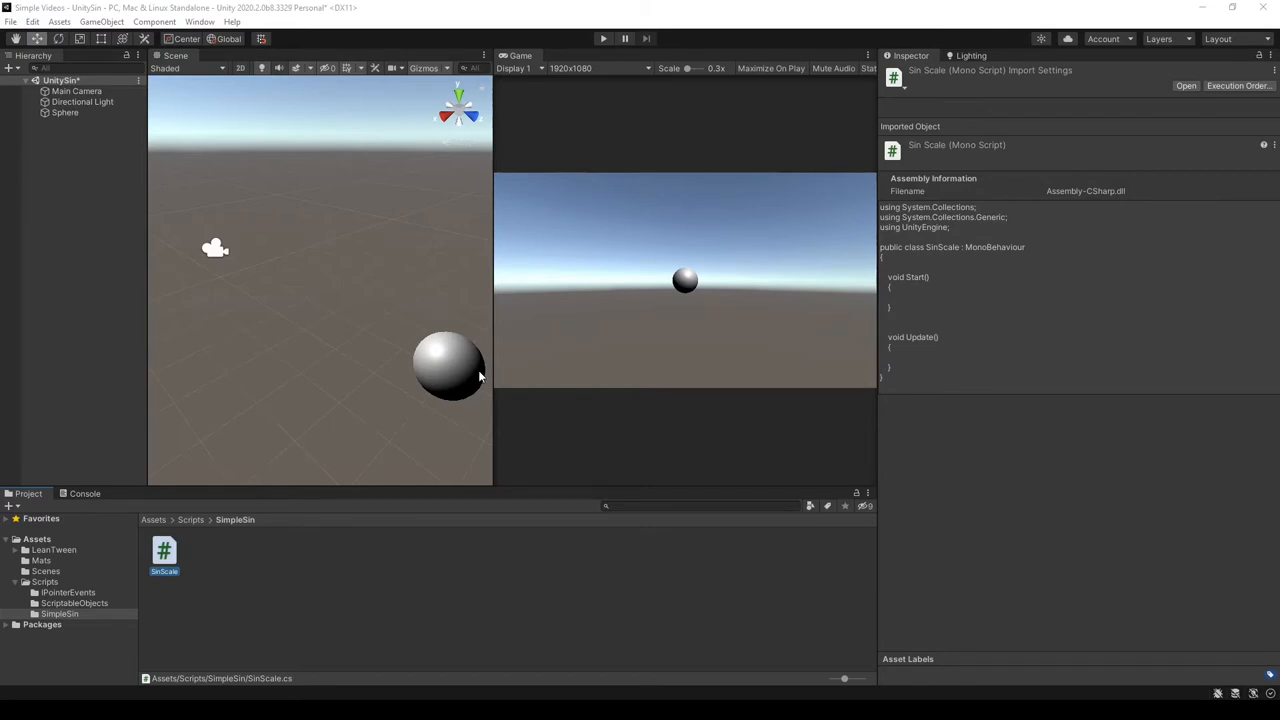
pyautogui.moveTo(446, 380)
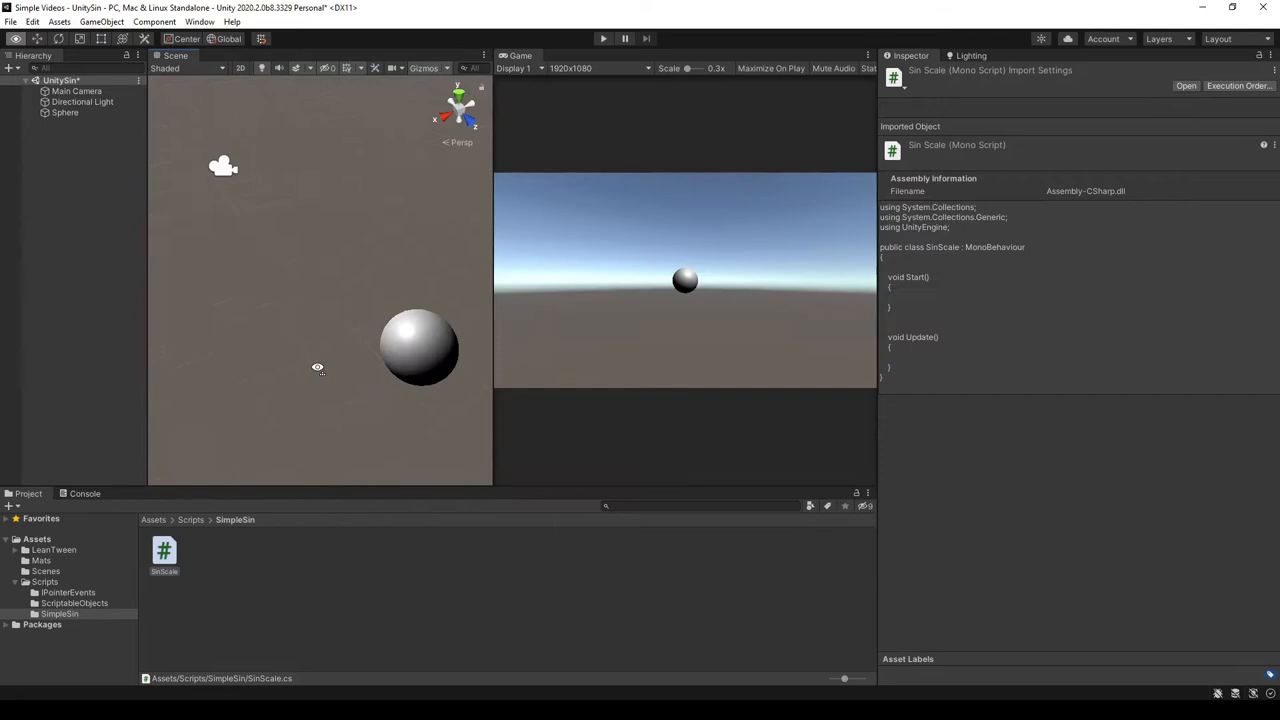
# Declare a public float SineAmount() method in the SinScale class
pyautogui.click(64, 112)
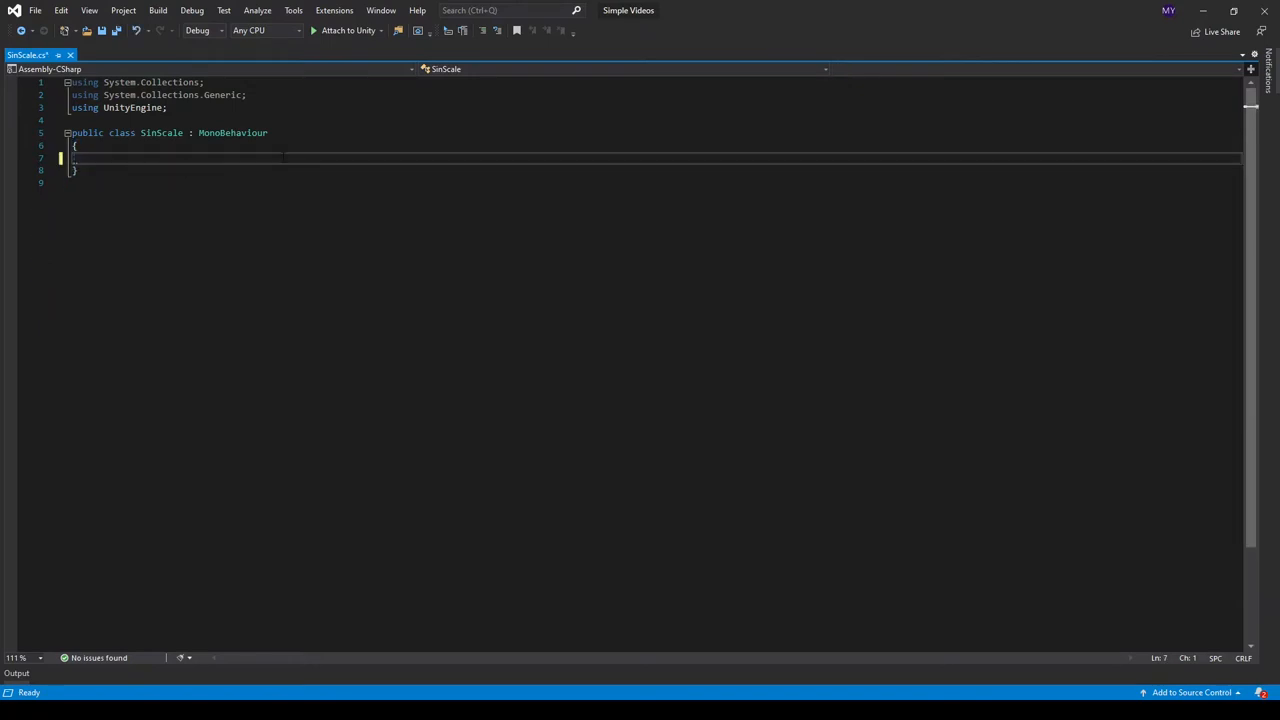
pyautogui.write('public f')
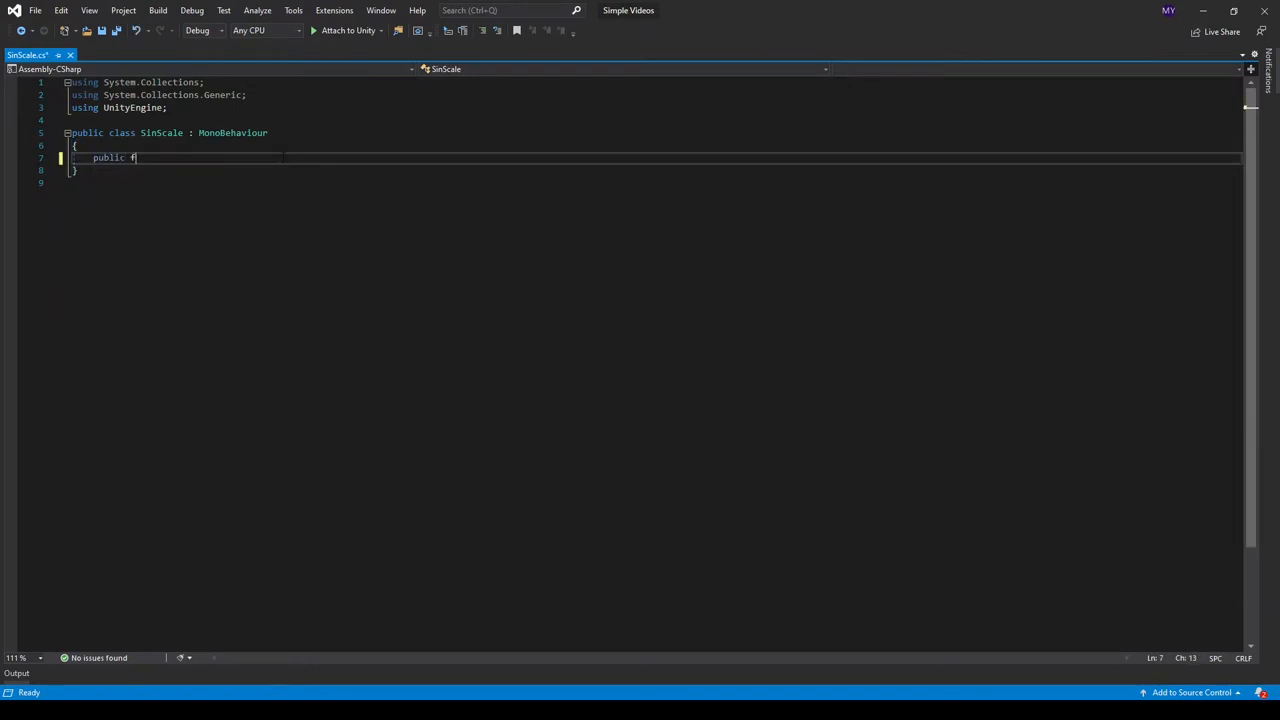
pyautogui.write('loat')
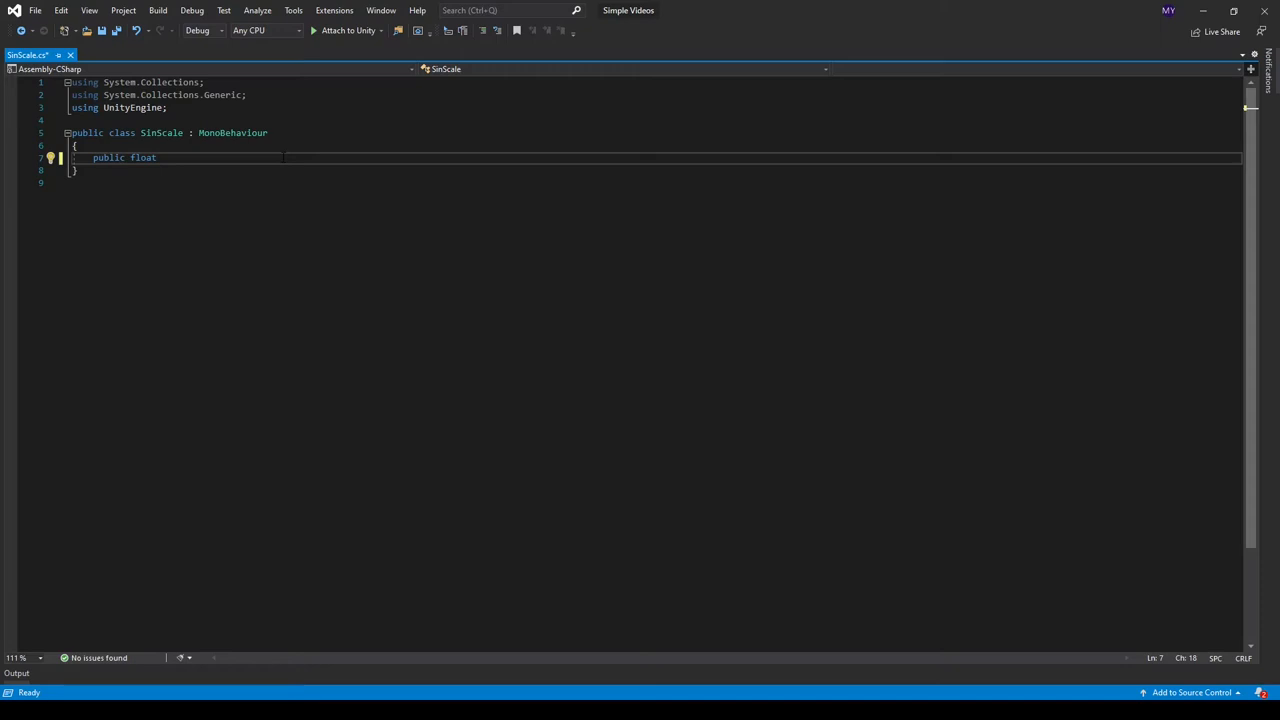
pyautogui.write('SineA')
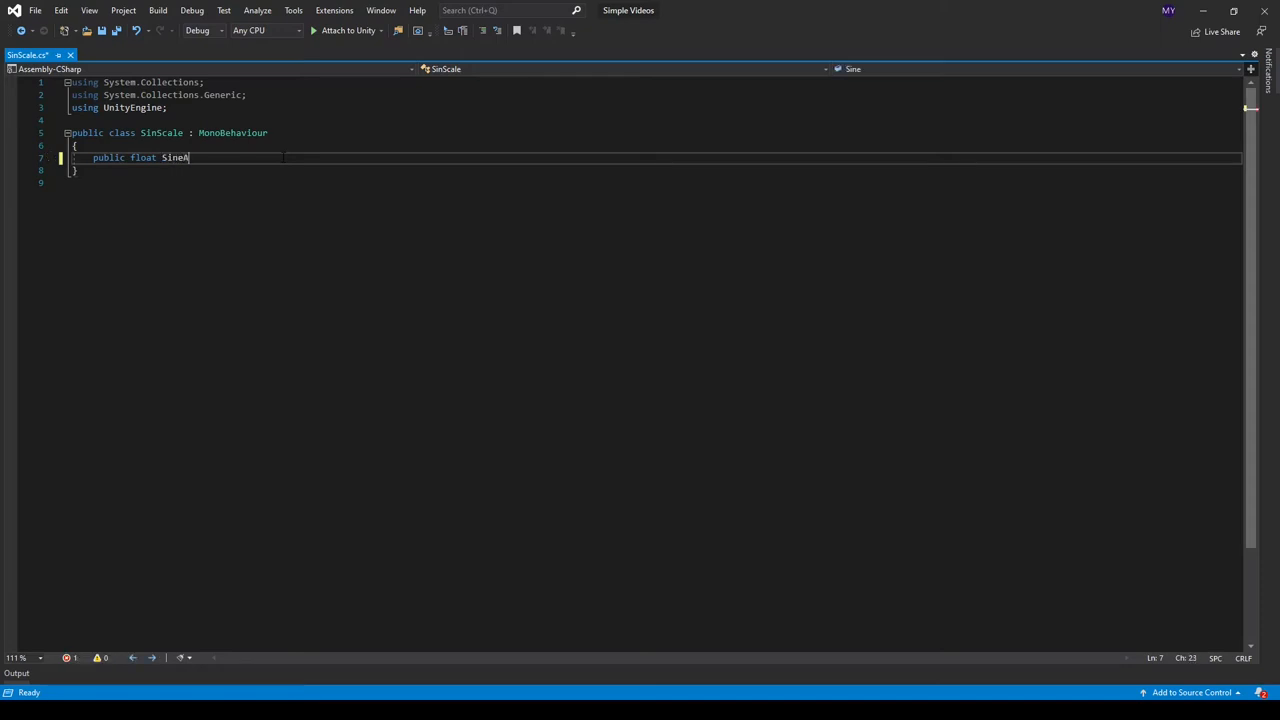
pyautogui.write('mount()')
pyautogui.write('{')
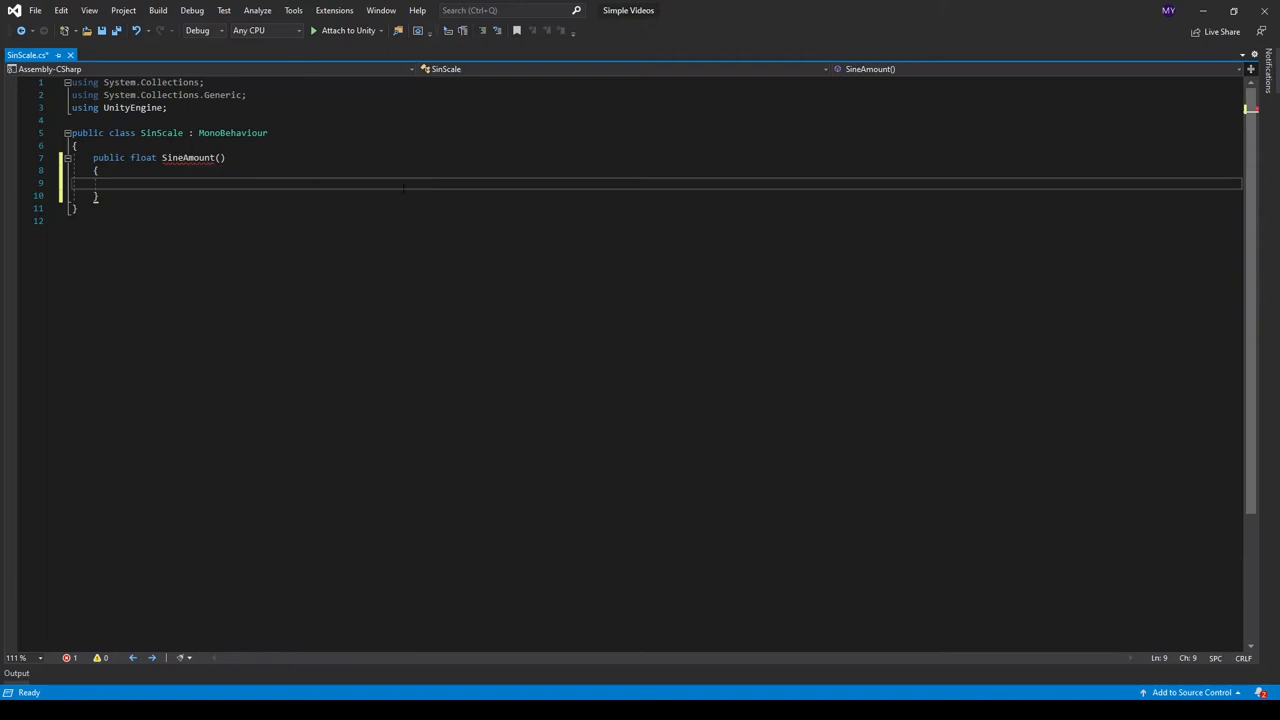
# Make SineAmount return Mathf.Sin(Time.time * 5)
pyautogui.write('return M')
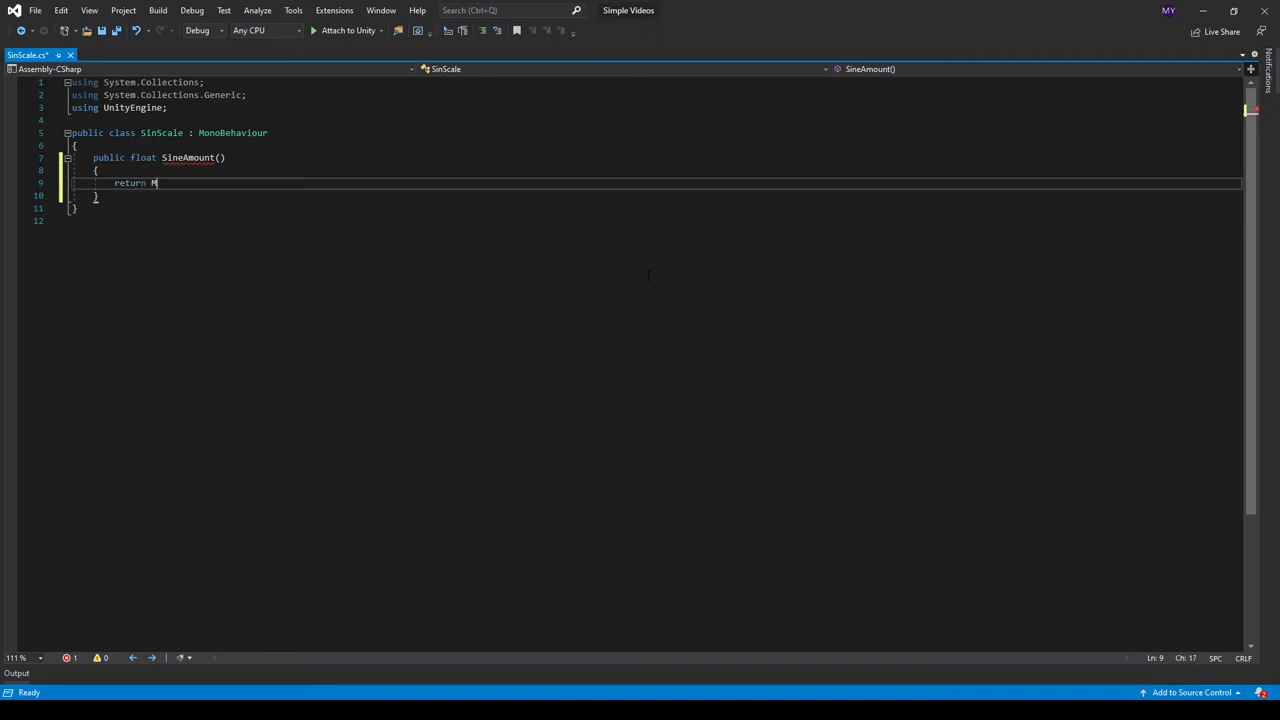
pyautogui.write('athf.S')
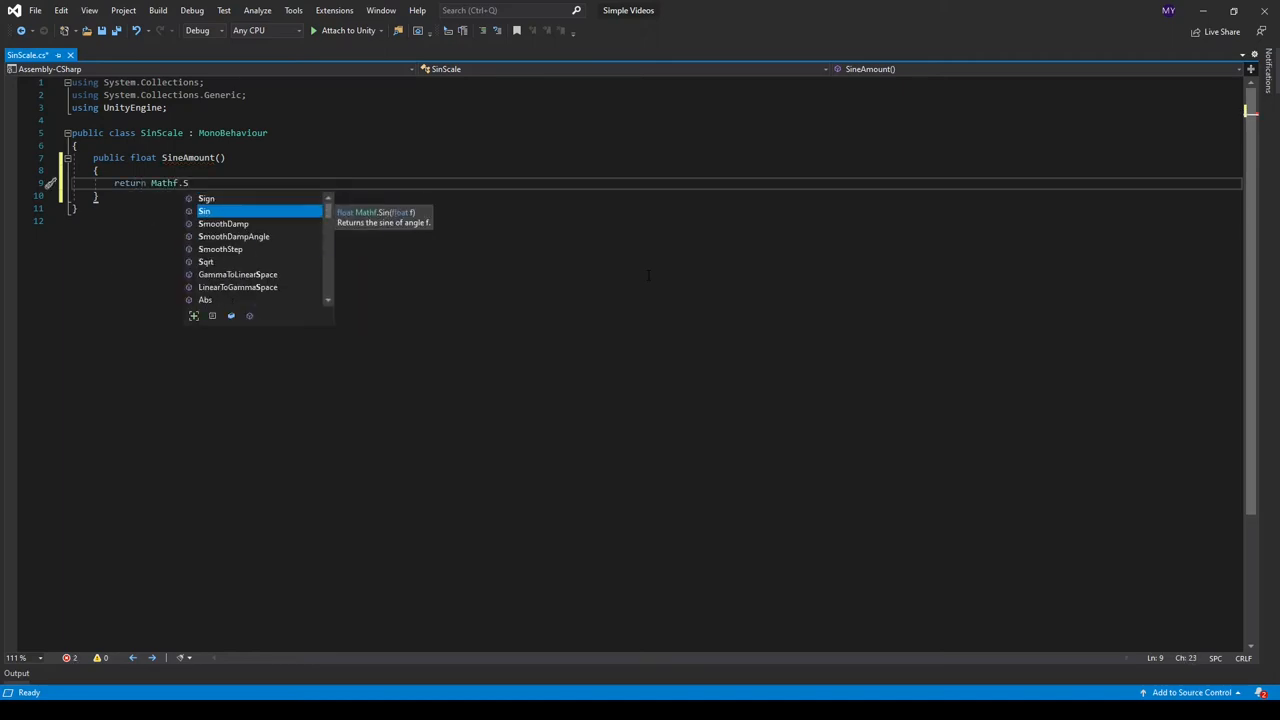
pyautogui.write('in()')
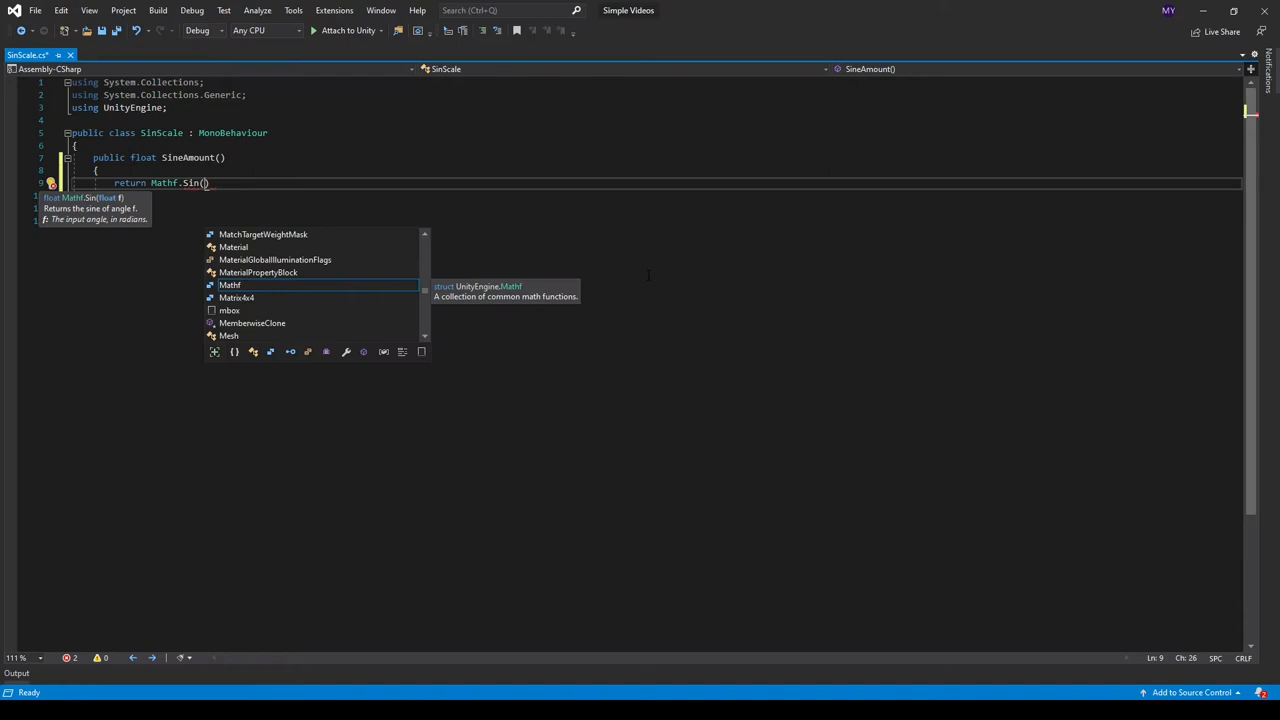
pyautogui.write('Tim')
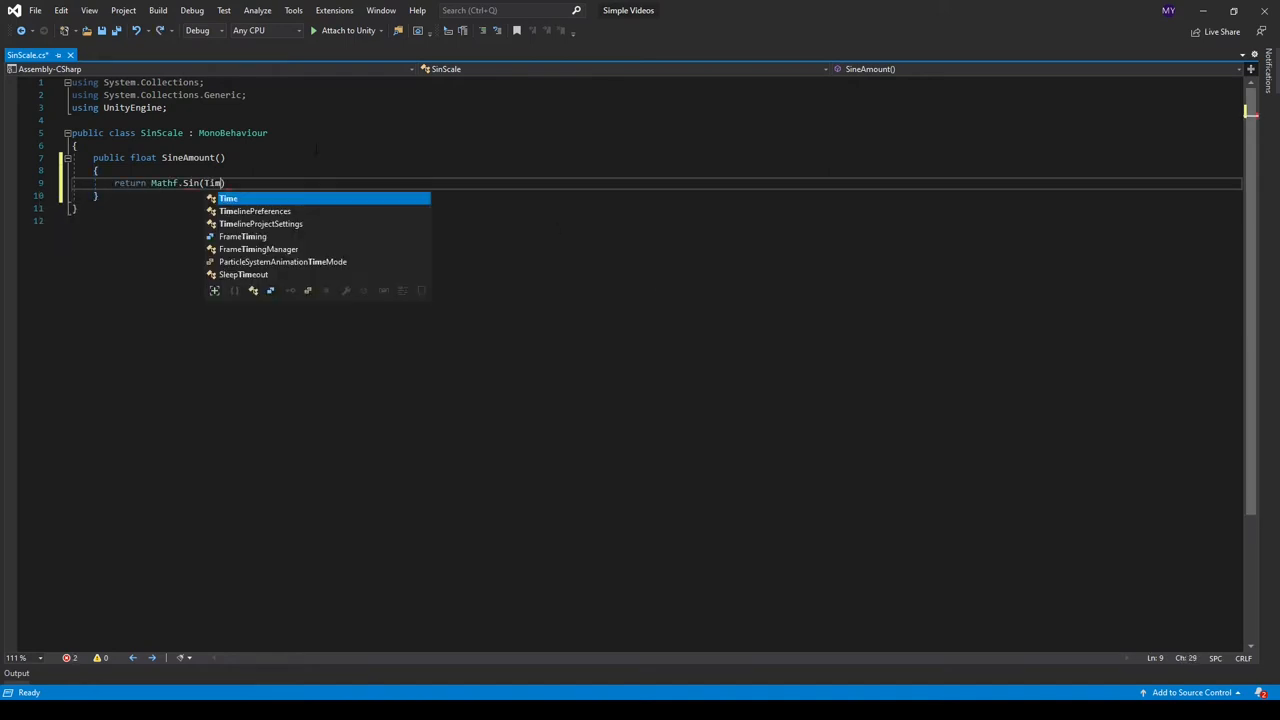
pyautogui.write('.time *')
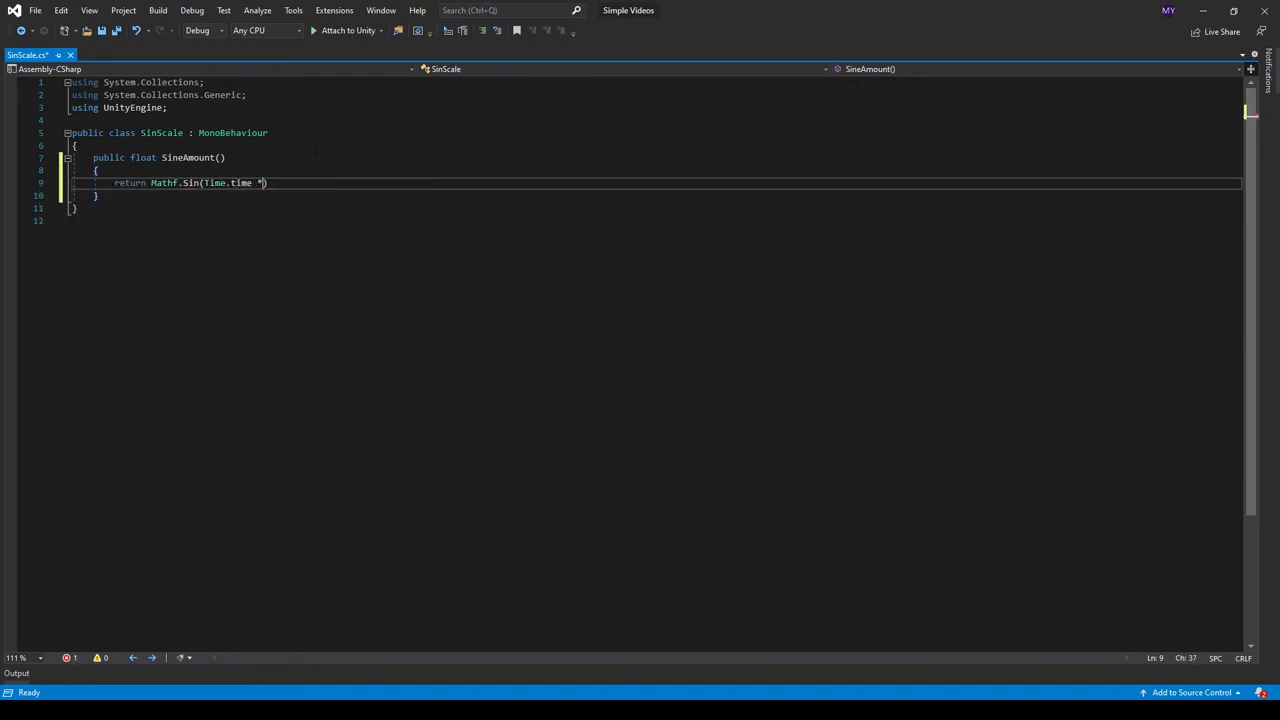
pyautogui.write('5')
pyautogui.write('private void Update(')
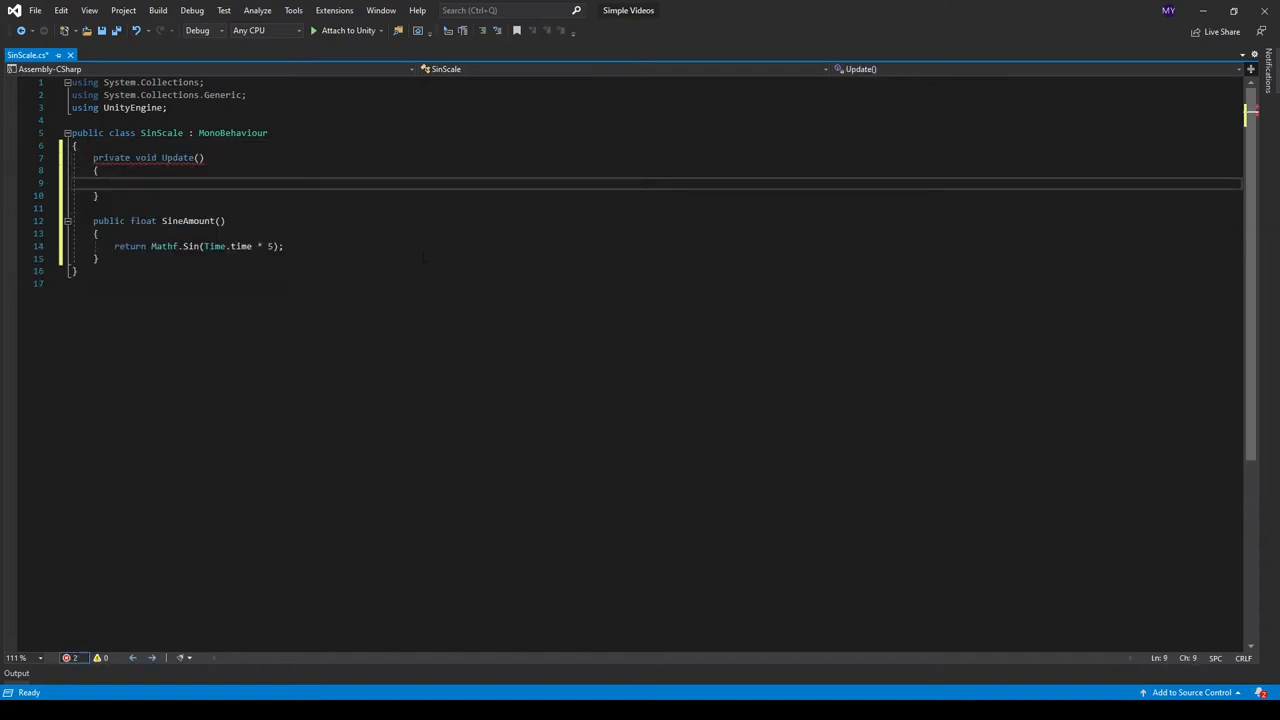
# In Update, assign transform.localScale a new Vector3 built from SineAmount()
pyautogui.write('transform.sc')
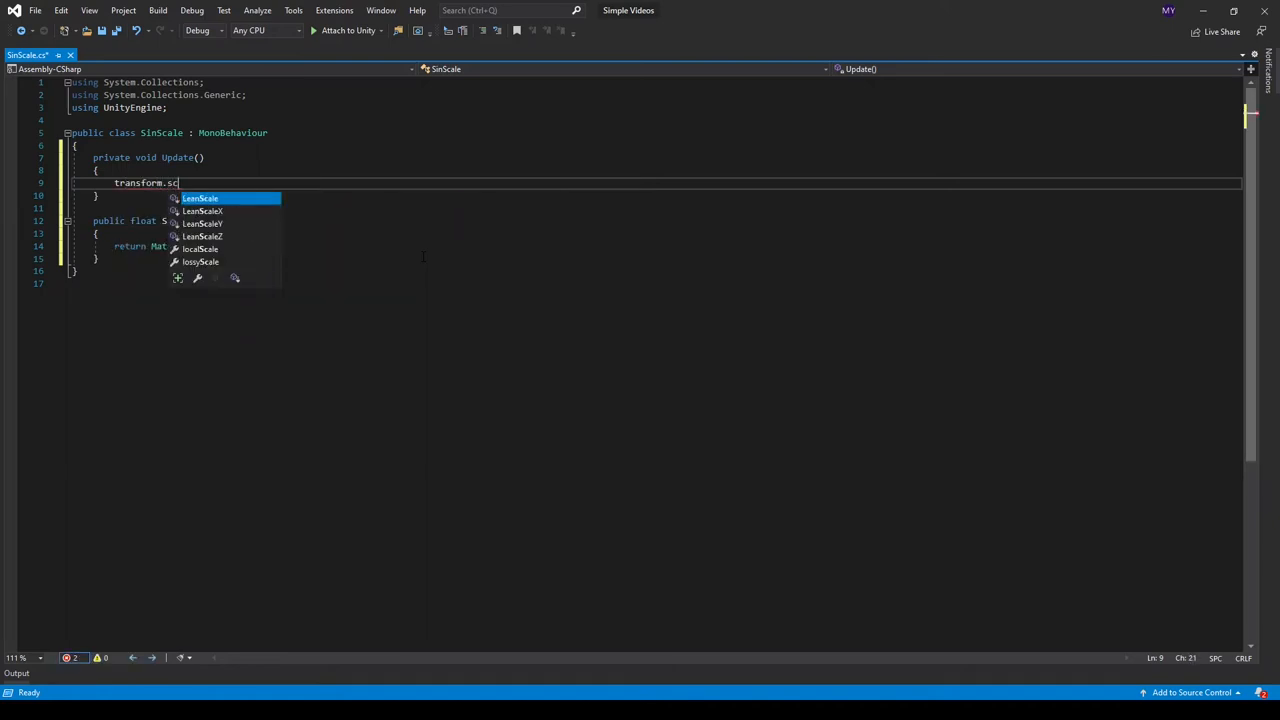
pyautogui.write('localScale')
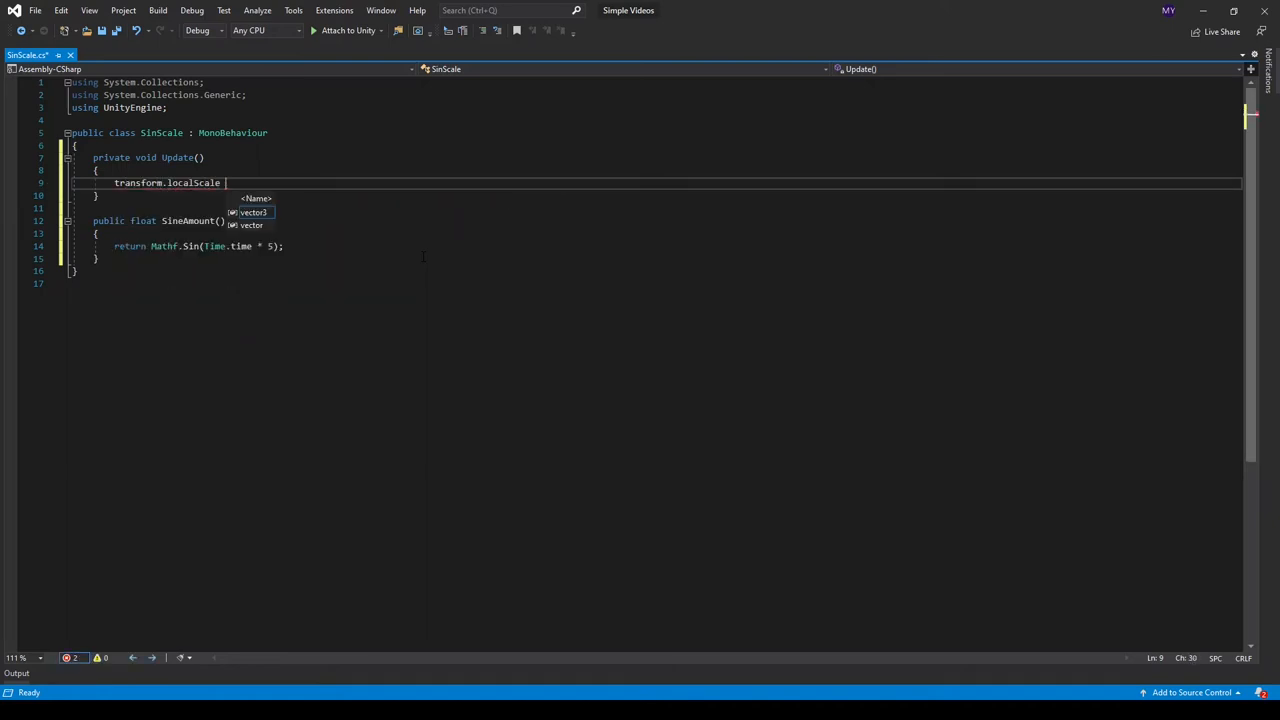
pyautogui.write('= new Vector3(')
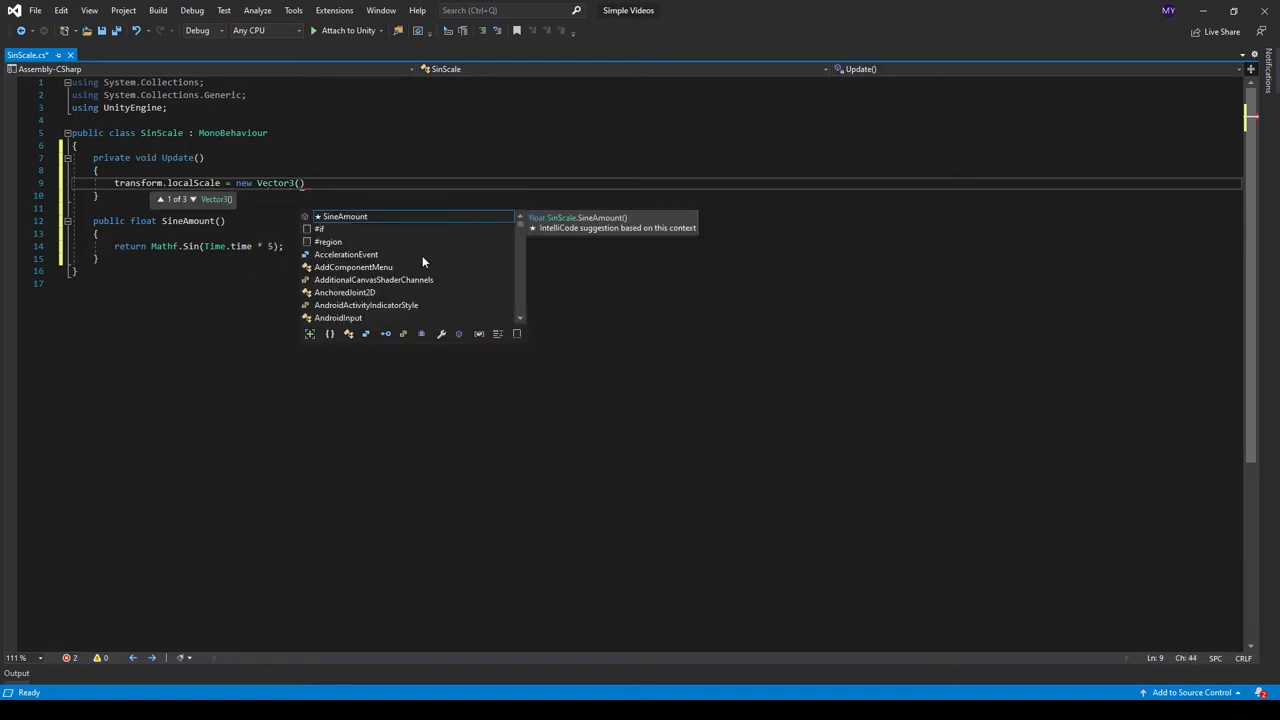
pyautogui.write('SineAmount(), 5')
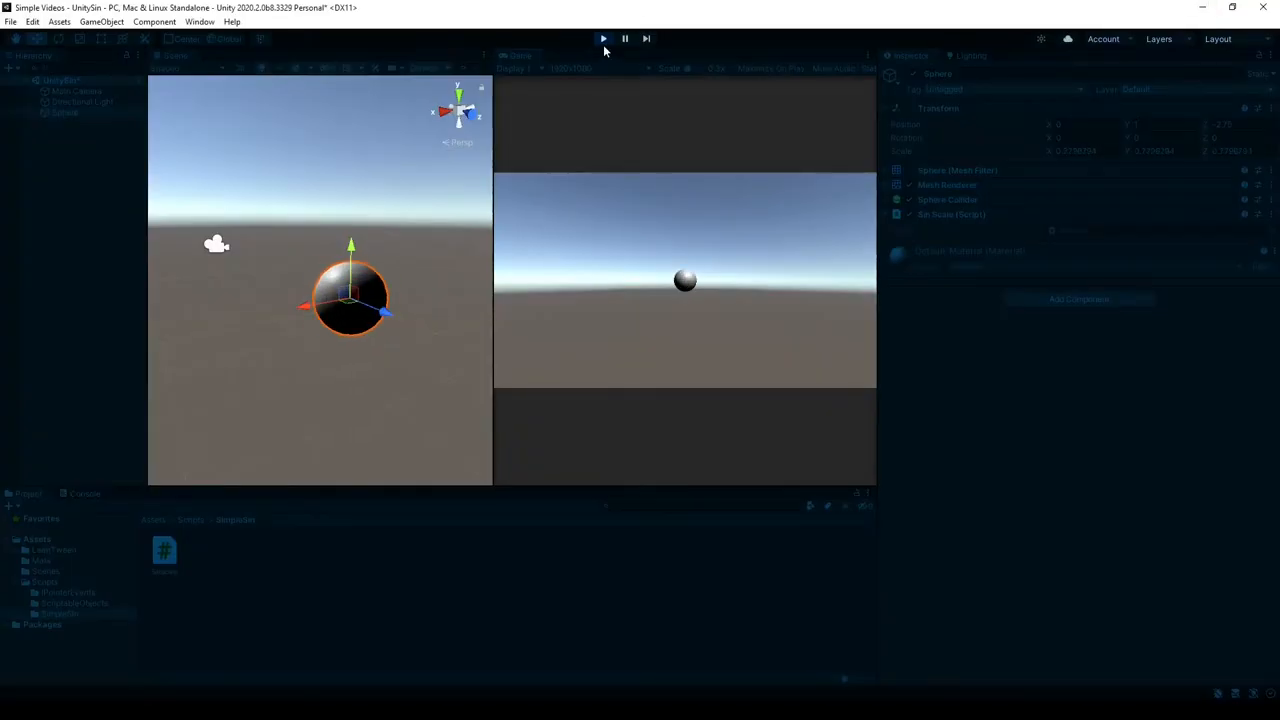
# Stop Play mode after watching the sphere scale with the sine wave
pyautogui.click(604, 38)
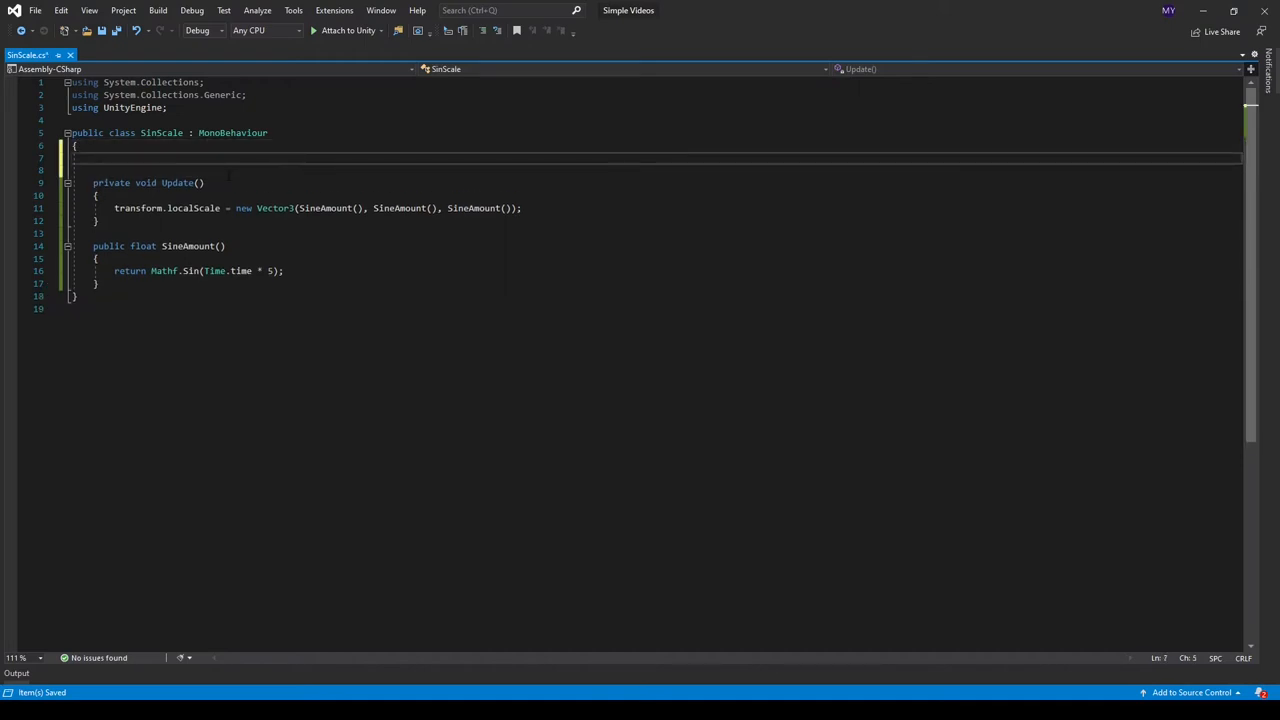
# Declare a public float speed field at the top of the SinScale class
pyautogui.write('public float speed;')
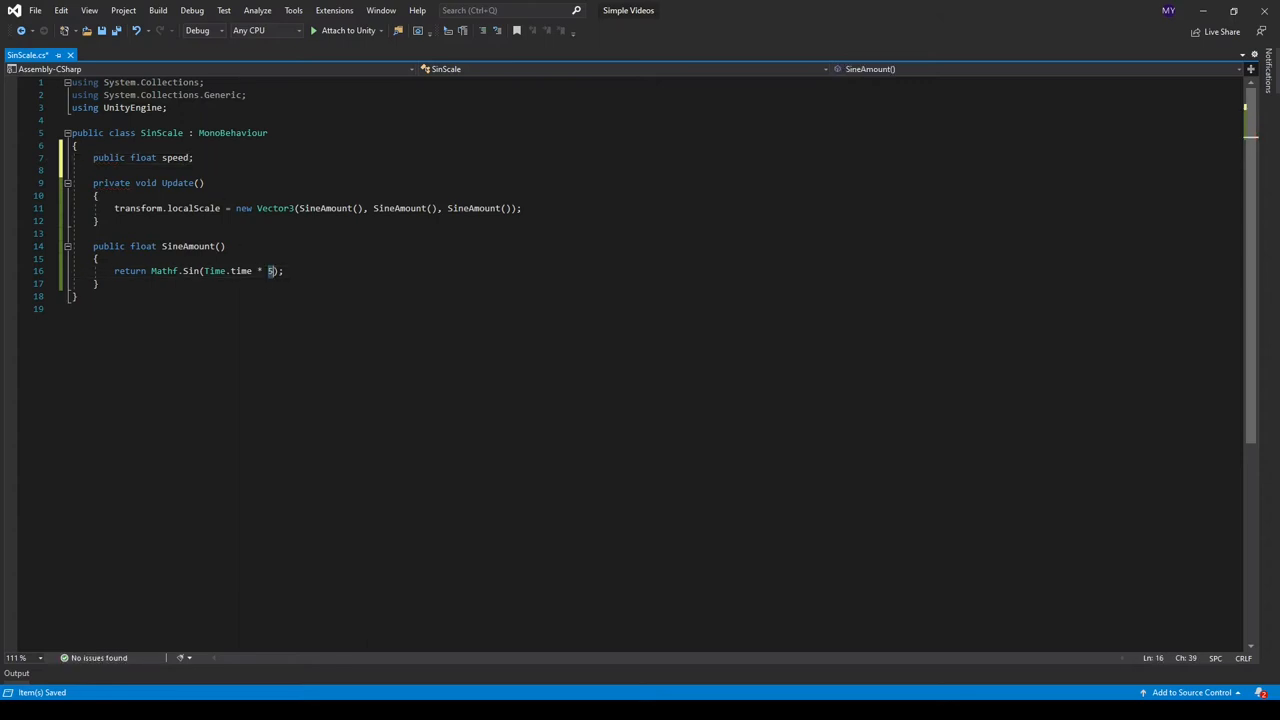
pyautogui.write('speed')
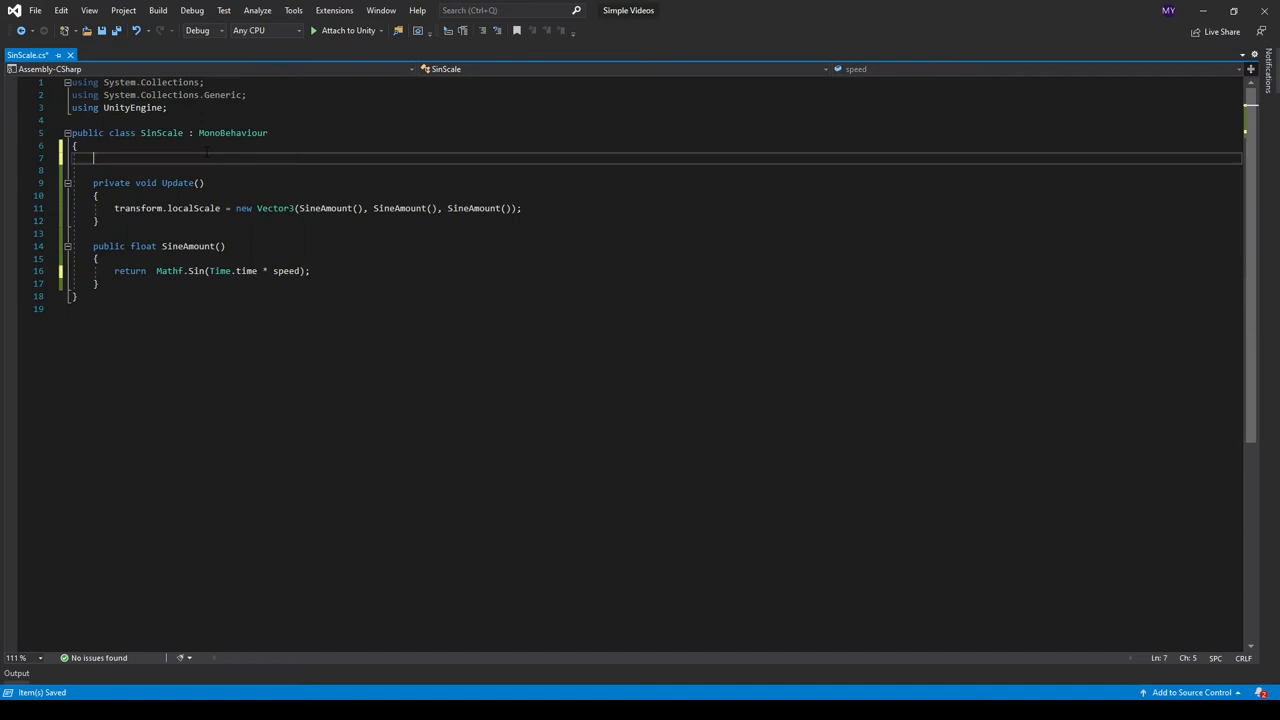
# Declare public float speed and magniute fields and multiply the sine result by magniute
pyautogui.write('public float speed;')
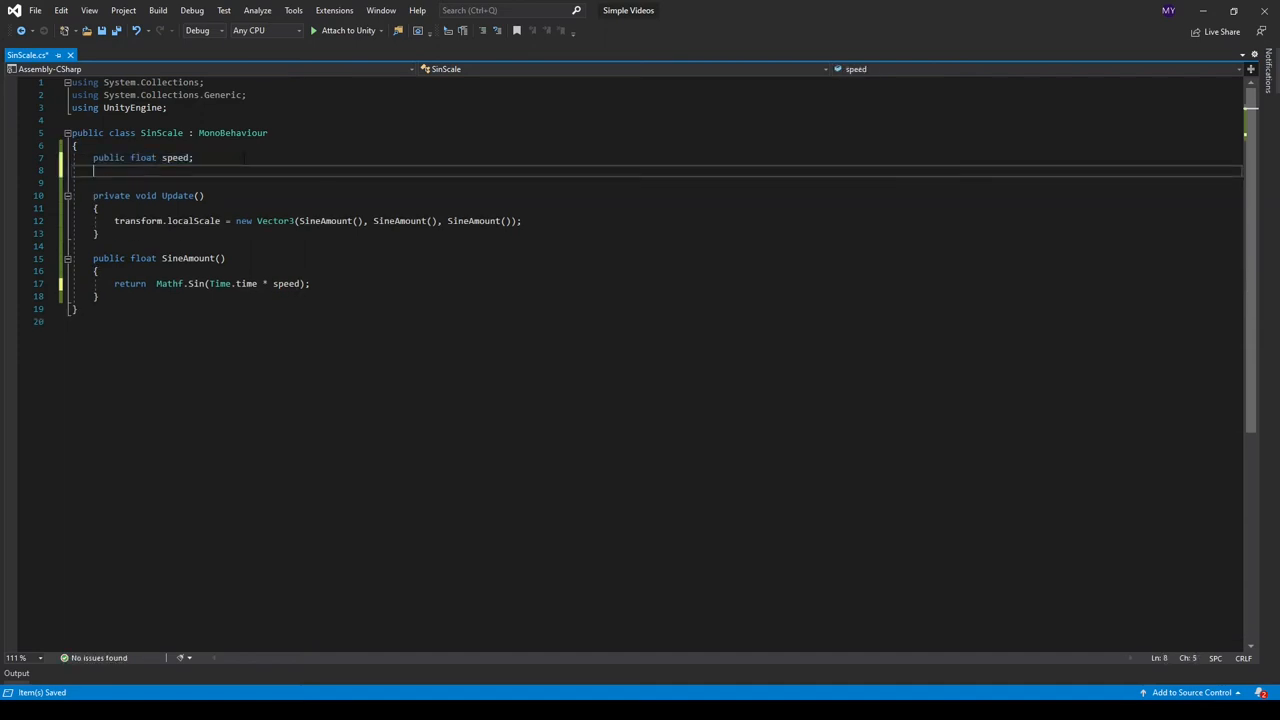
pyautogui.write('public float ma')
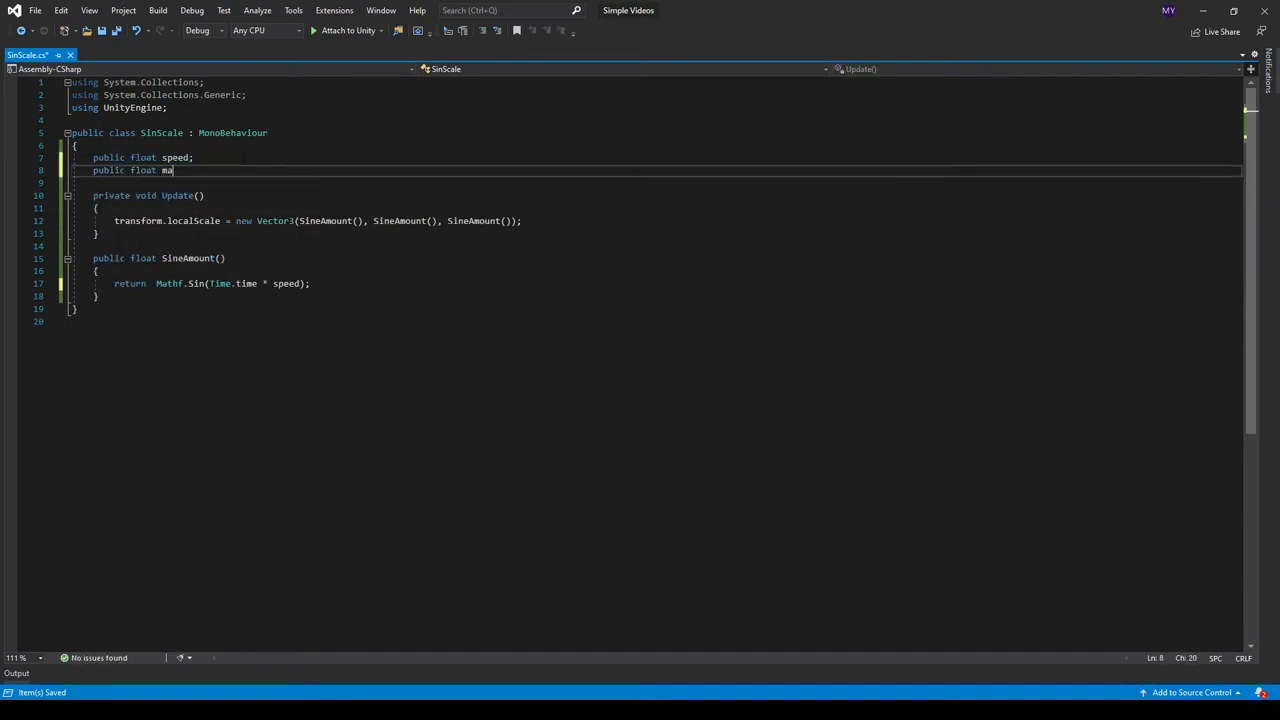
pyautogui.write('gniute;')
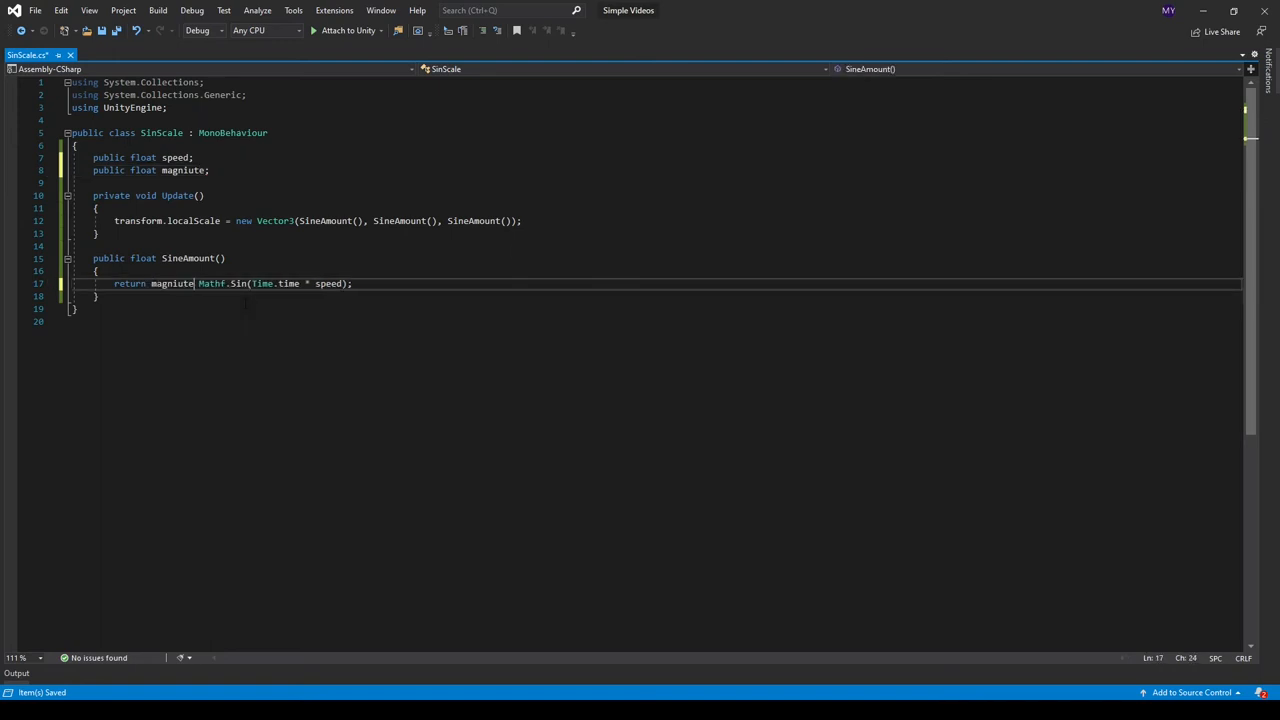
pyautogui.write('*')
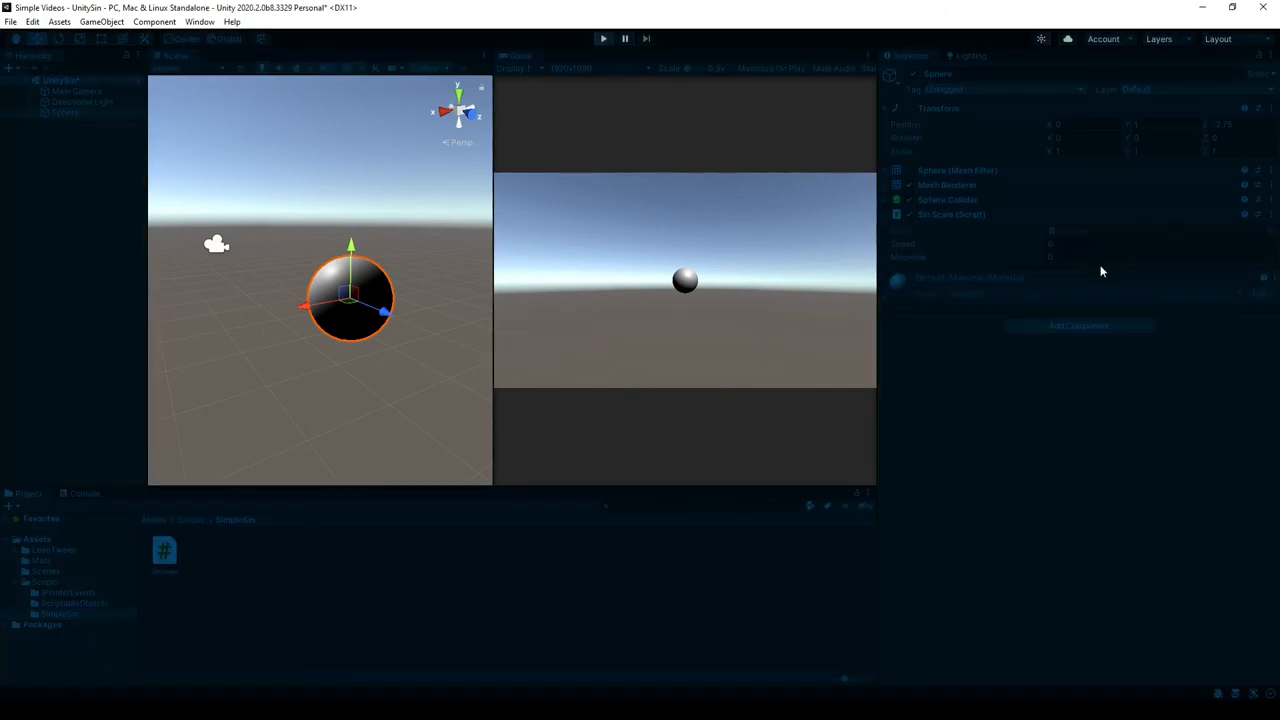
pyautogui.moveTo(898, 148)
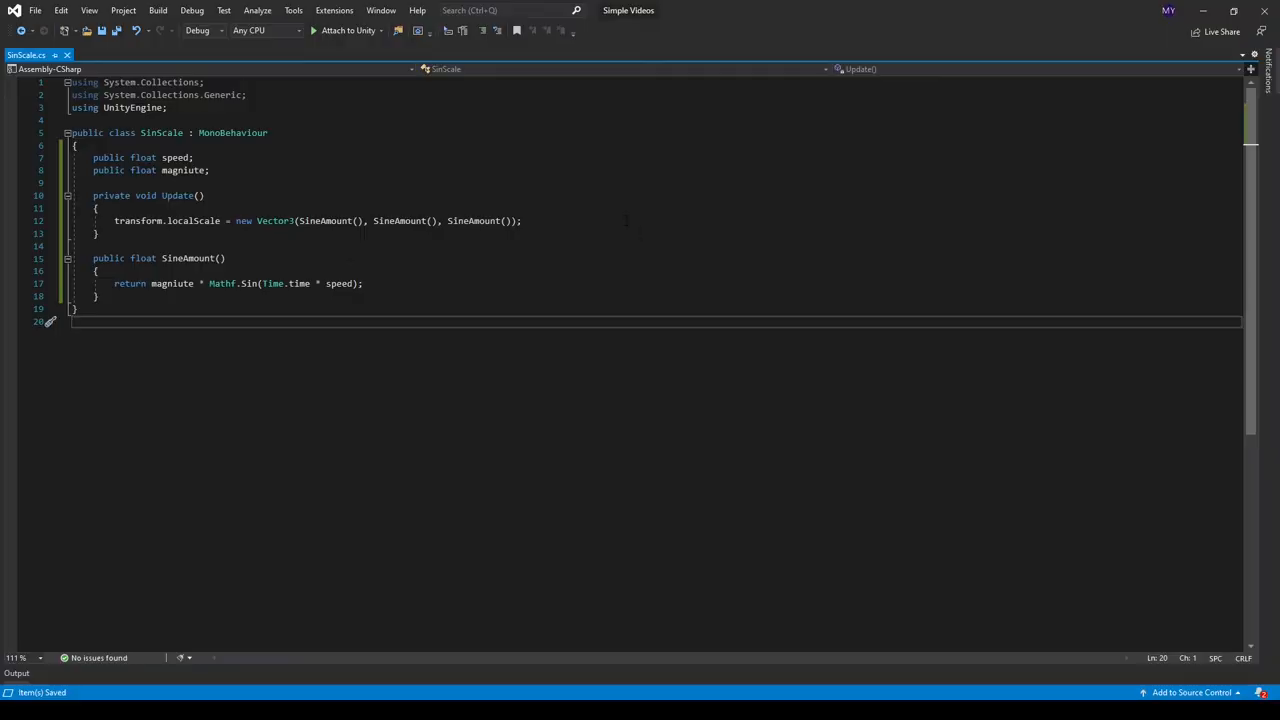
# In Update, assign transform.position a new Vector3 built from SineAmount()
pyautogui.write('transform.')
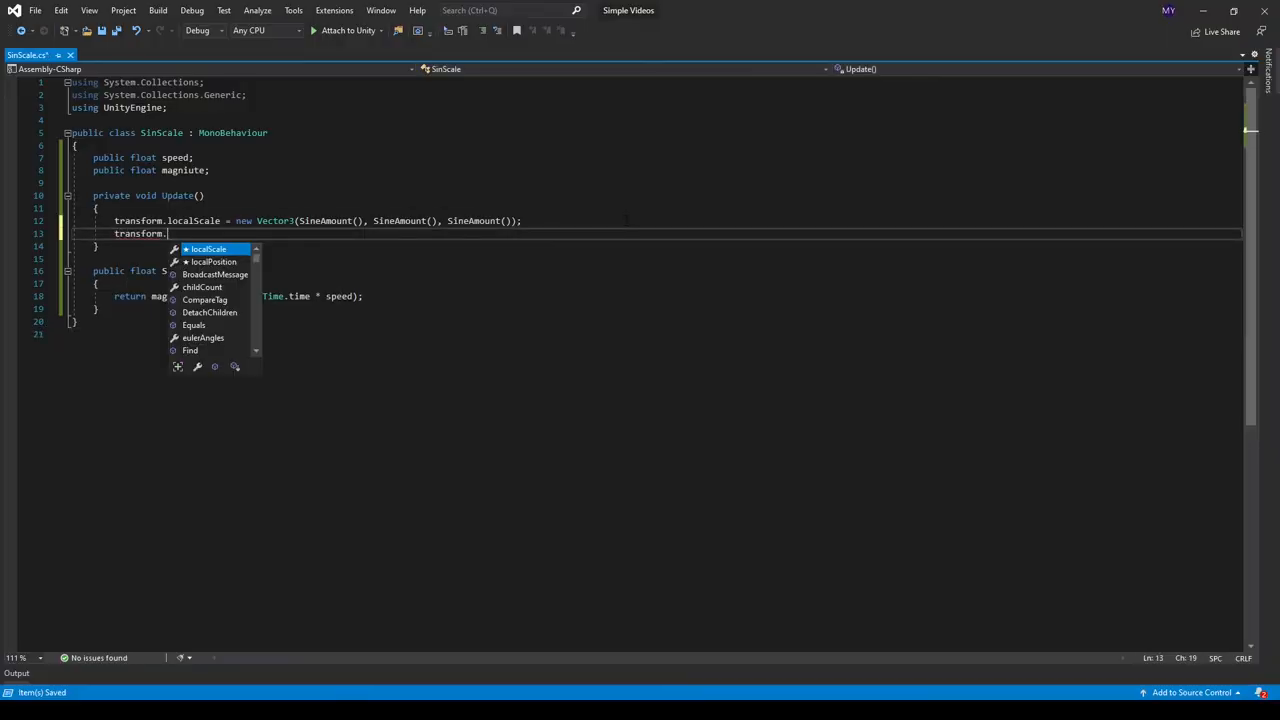
pyautogui.write('position =')
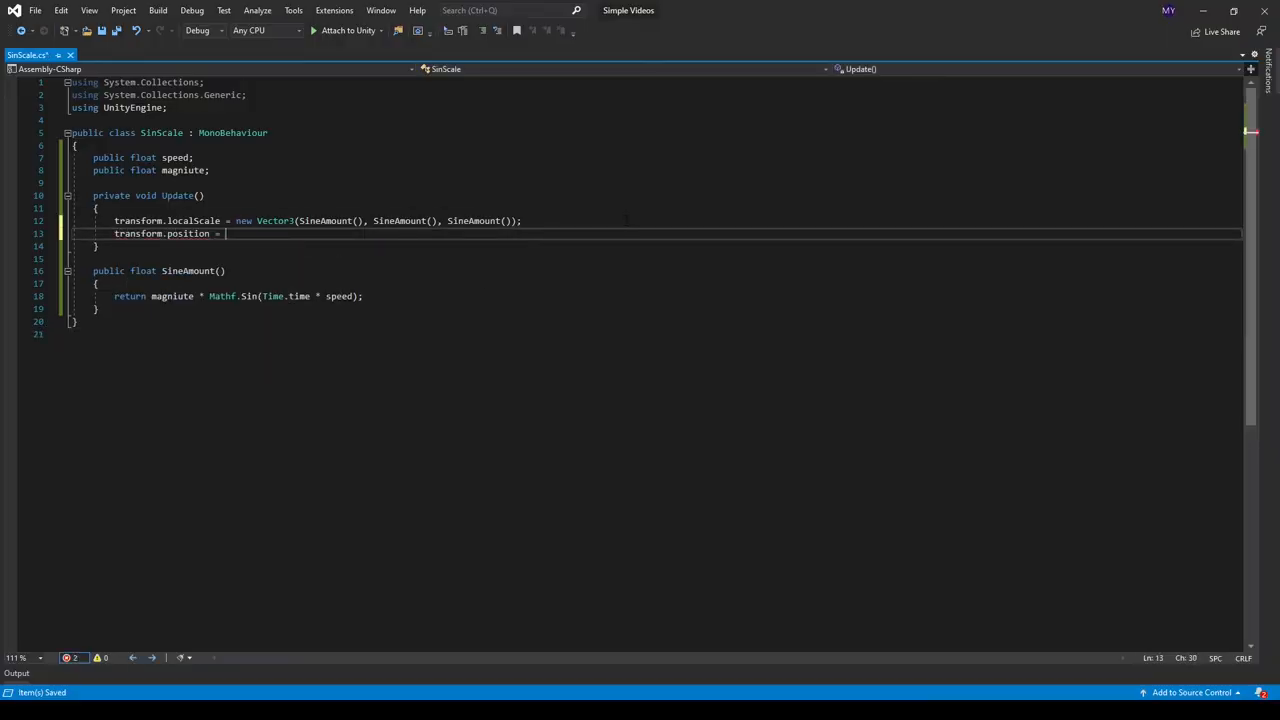
pyautogui.write('new Vector3')
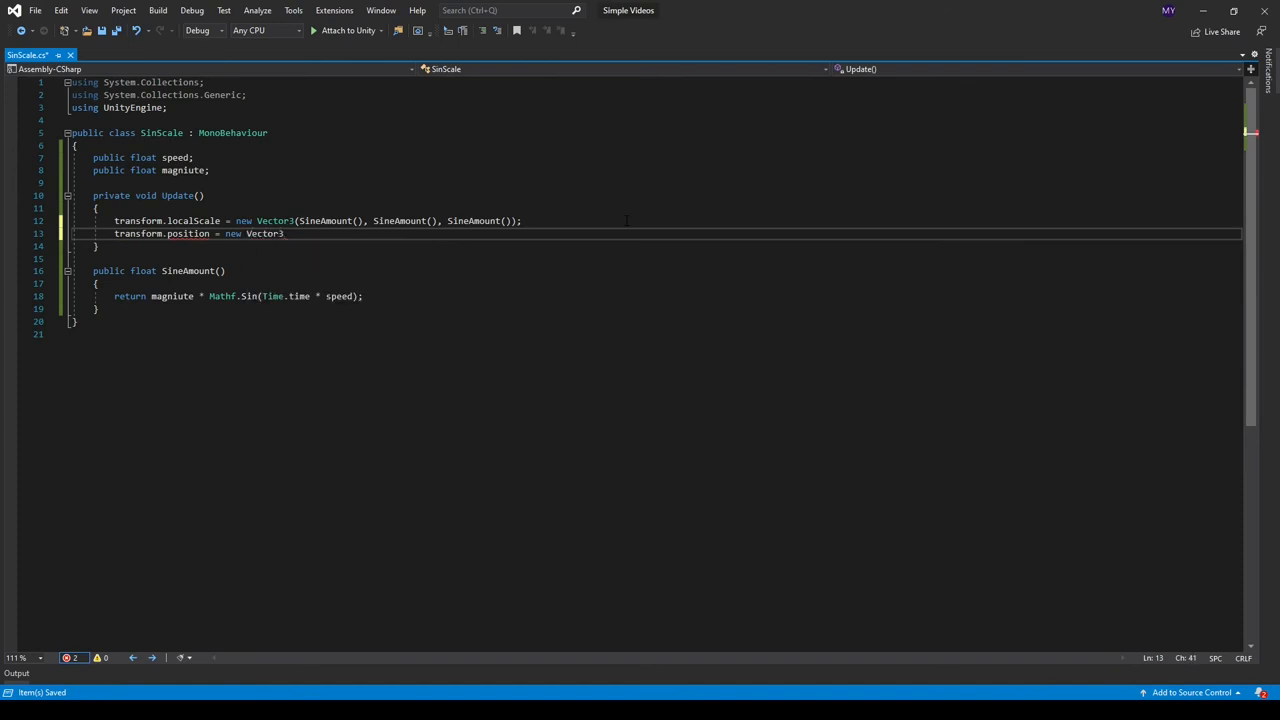
pyautogui.write('(SineAmount')
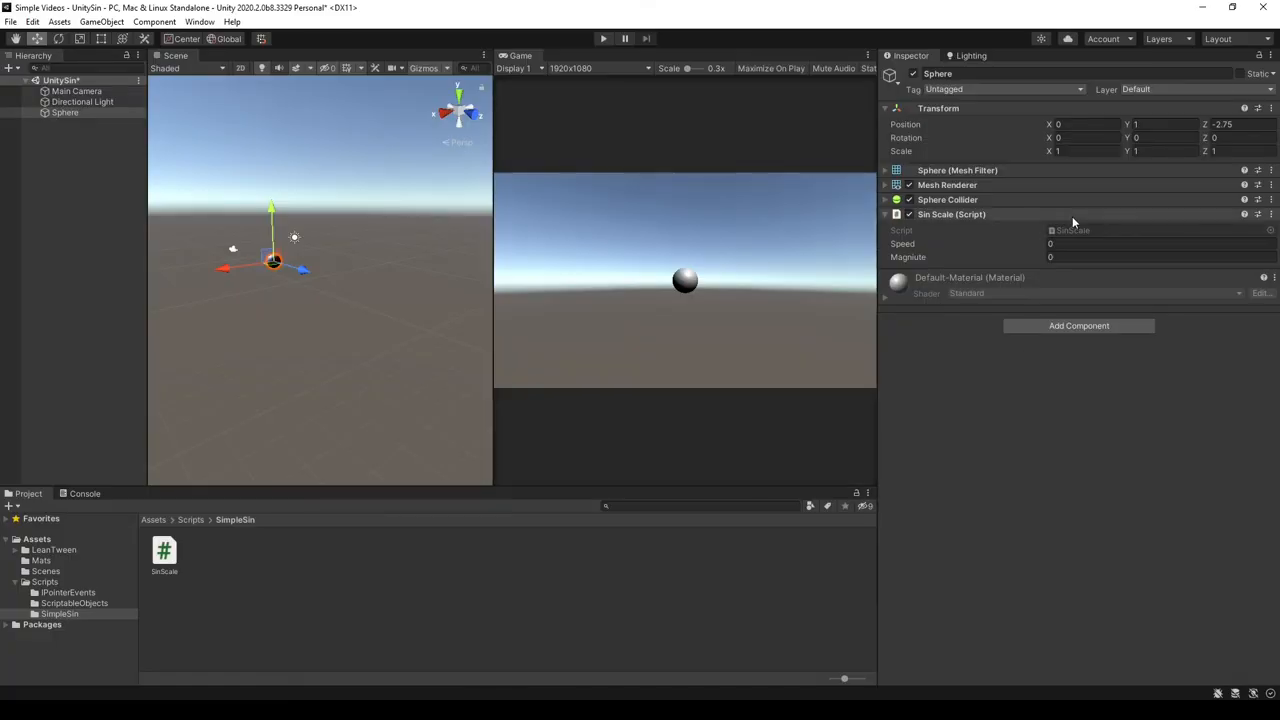
# Set the sphere's SinScale Speed and Magnitude values and run the scene
pyautogui.click(1160, 244)
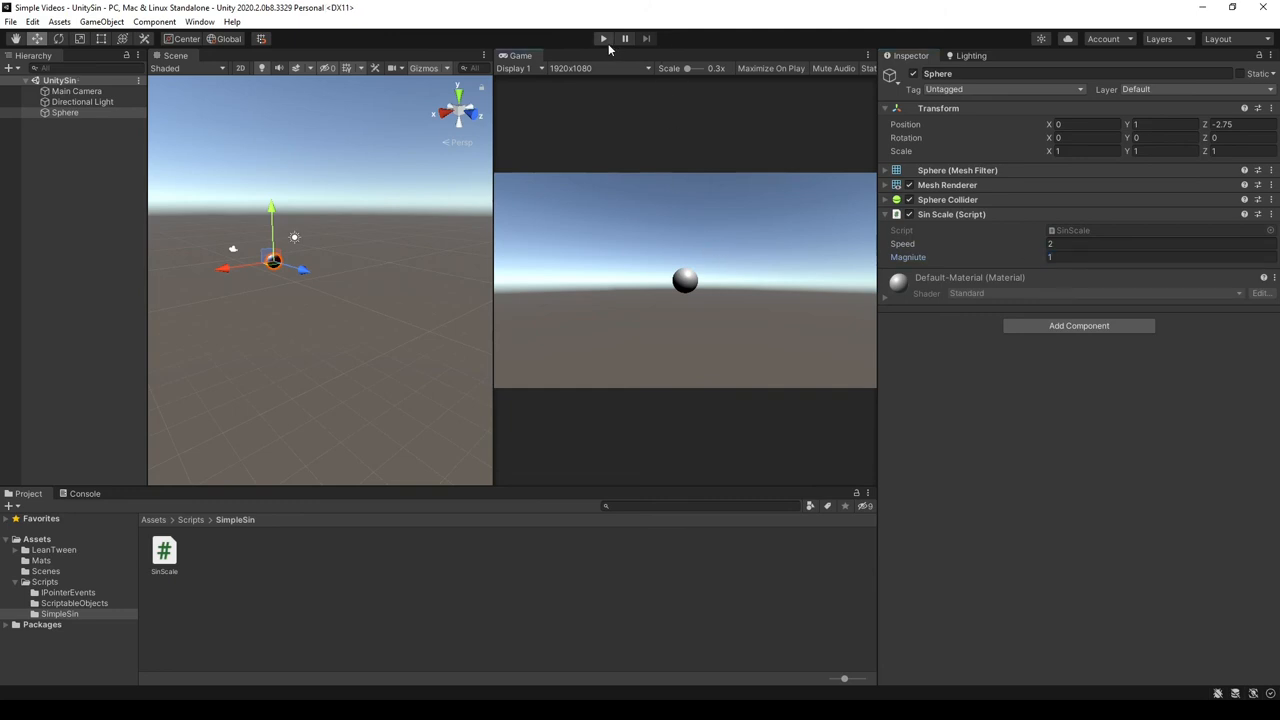
pyautogui.click(604, 38)
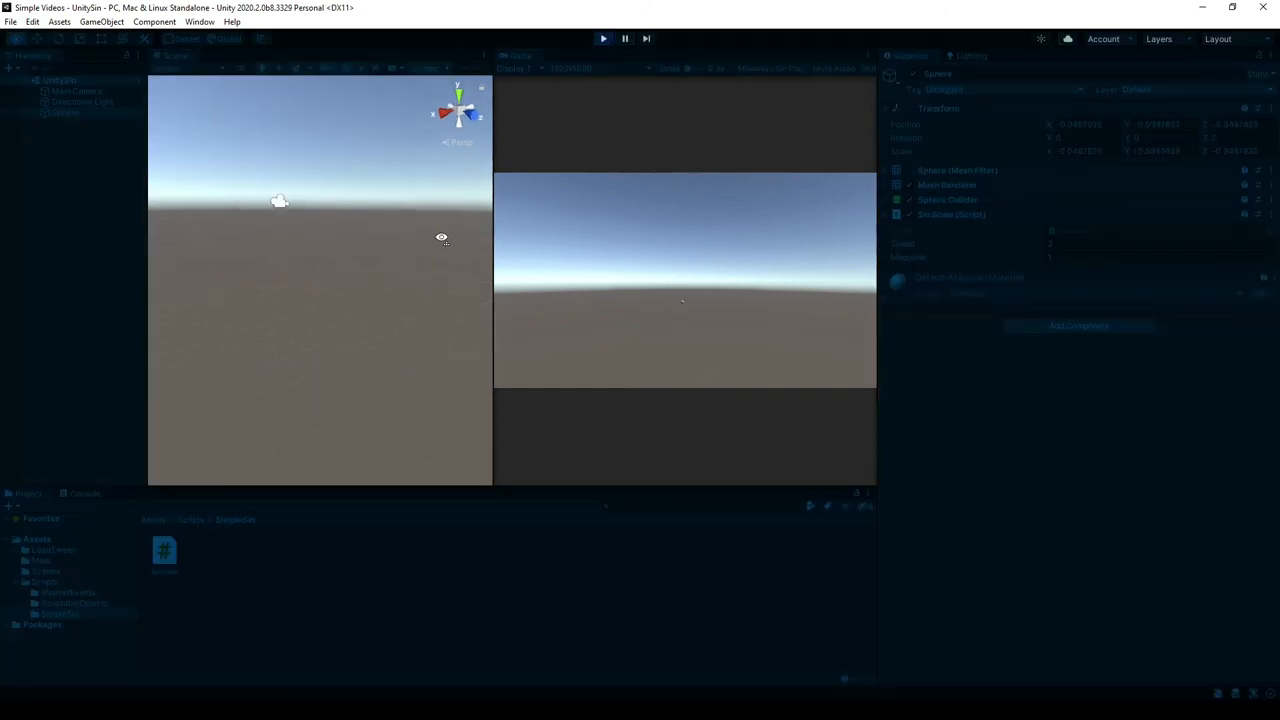